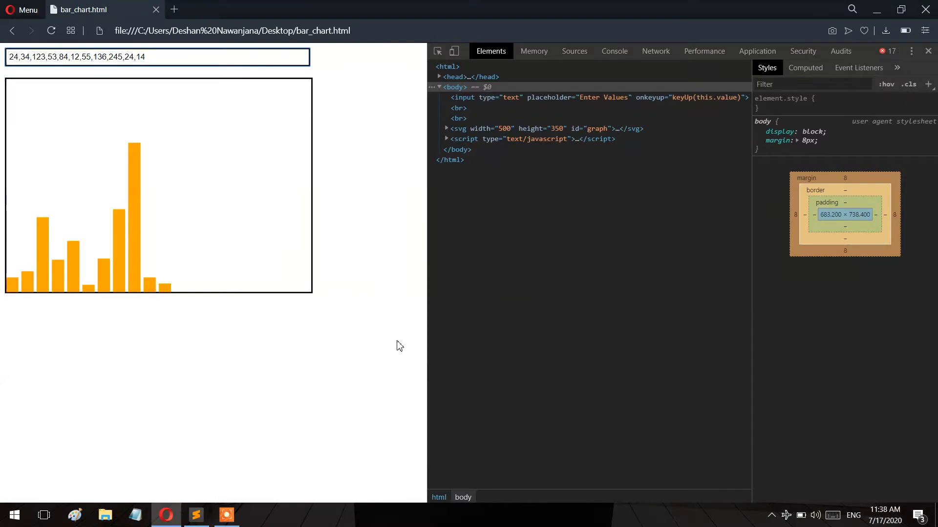
pyautogui.moveTo(338, 160)
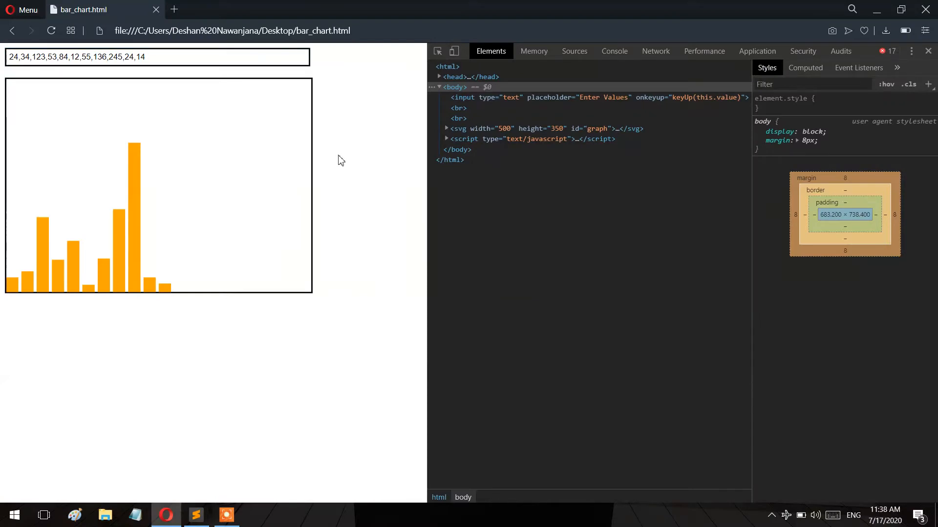
# - Remove 84,12,55, change 14 to 24 and append ,53 and ,12 so the bars plot 24,34,123,53,136,245,24,24,53,12
pyautogui.click(164, 56)
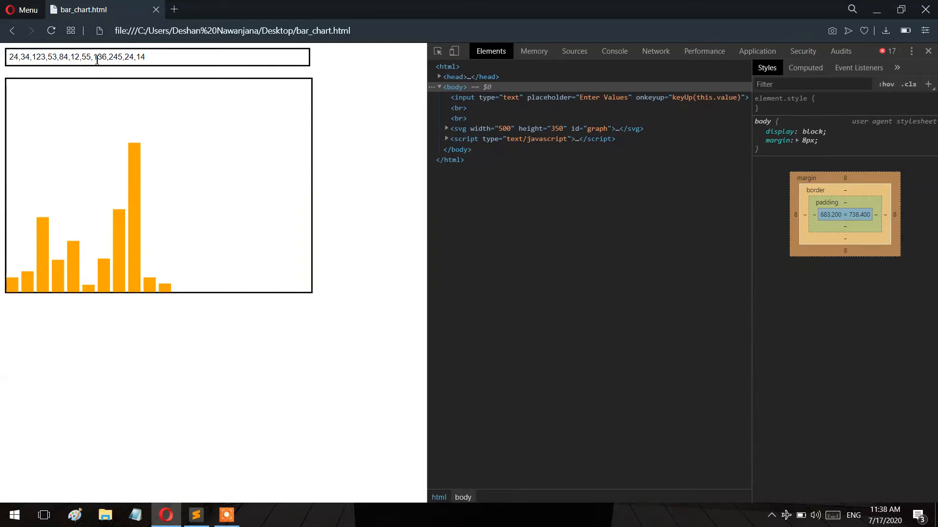
pyautogui.moveTo(58, 57); pyautogui.dragTo(94, 56)
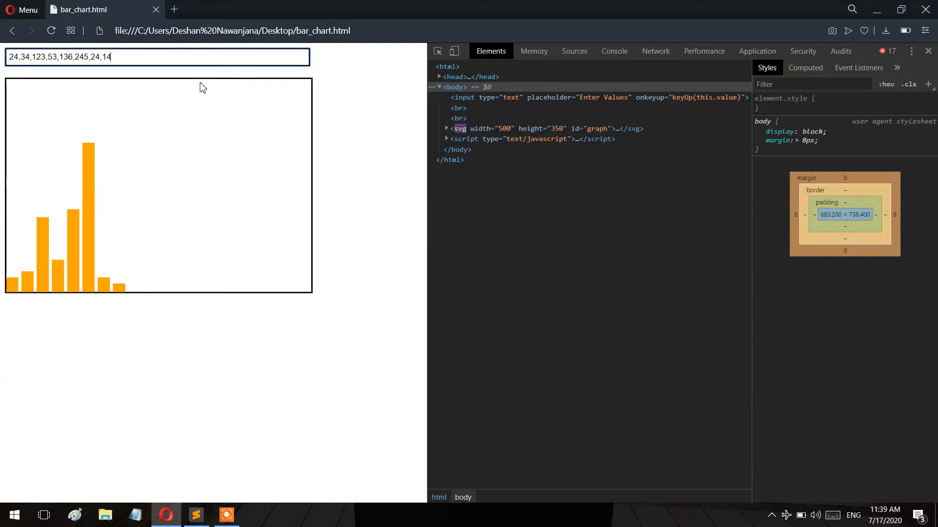
pyautogui.write('4')
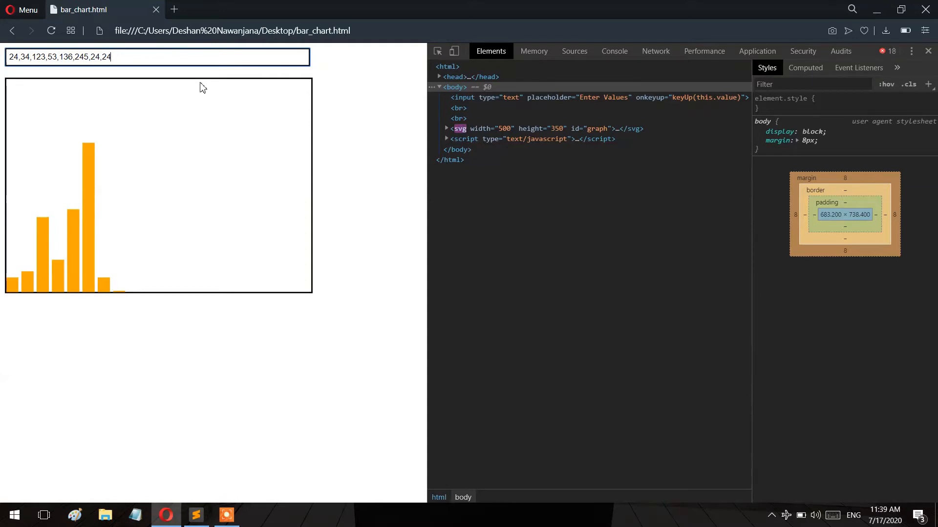
pyautogui.write(',535')
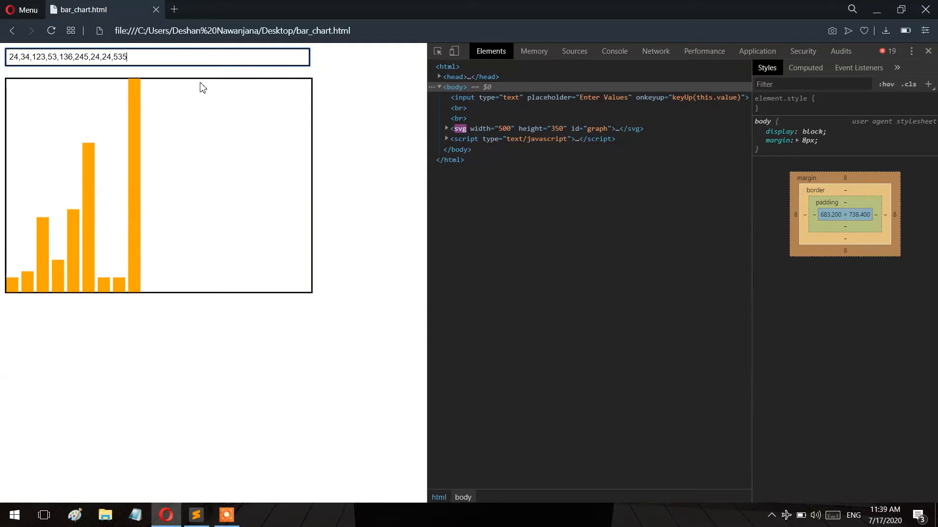
pyautogui.press('Backspace')
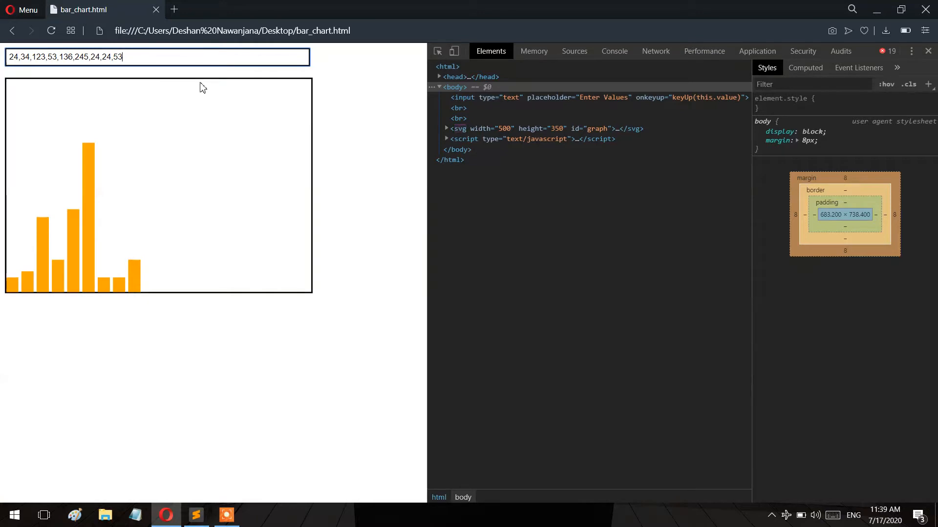
pyautogui.write(',12')
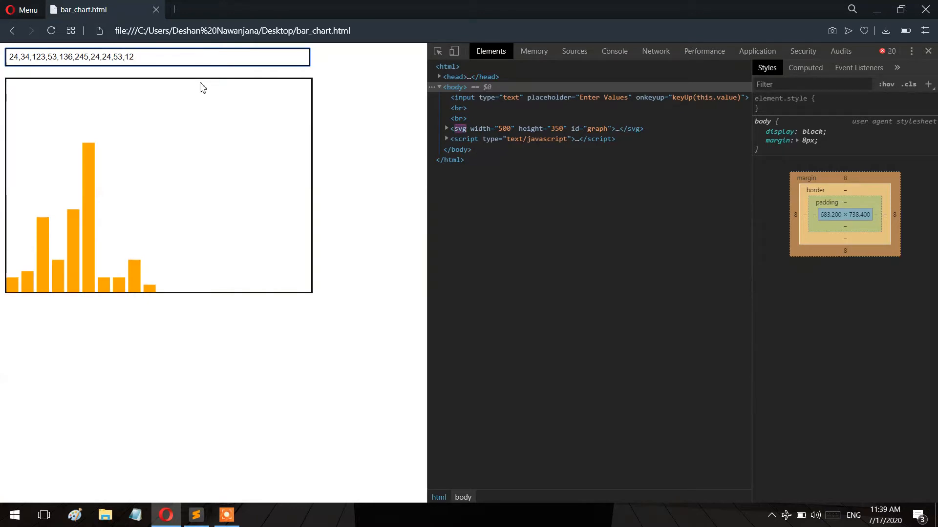